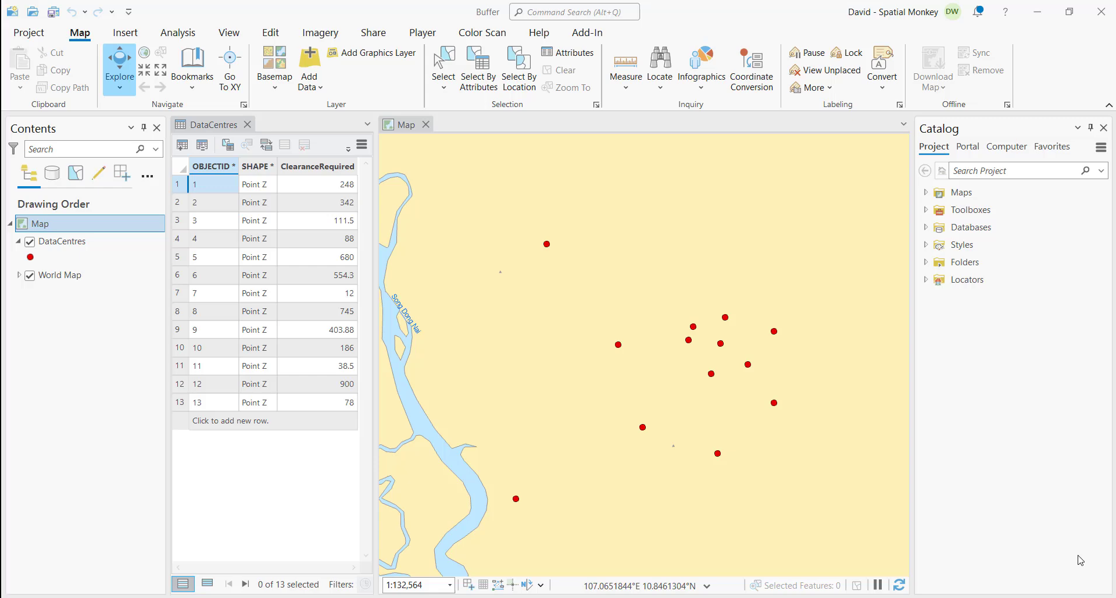
mouse_move(969, 209)
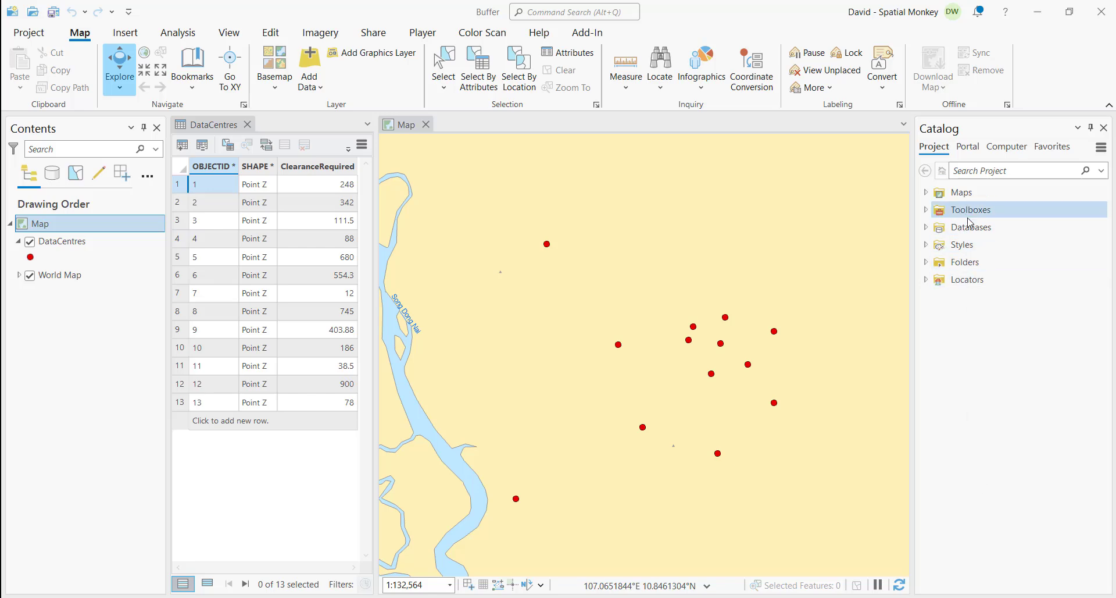
Create a new Python toolbox named BufferValue.pyt under the project's Toolboxes in Catalog.
click(926, 209)
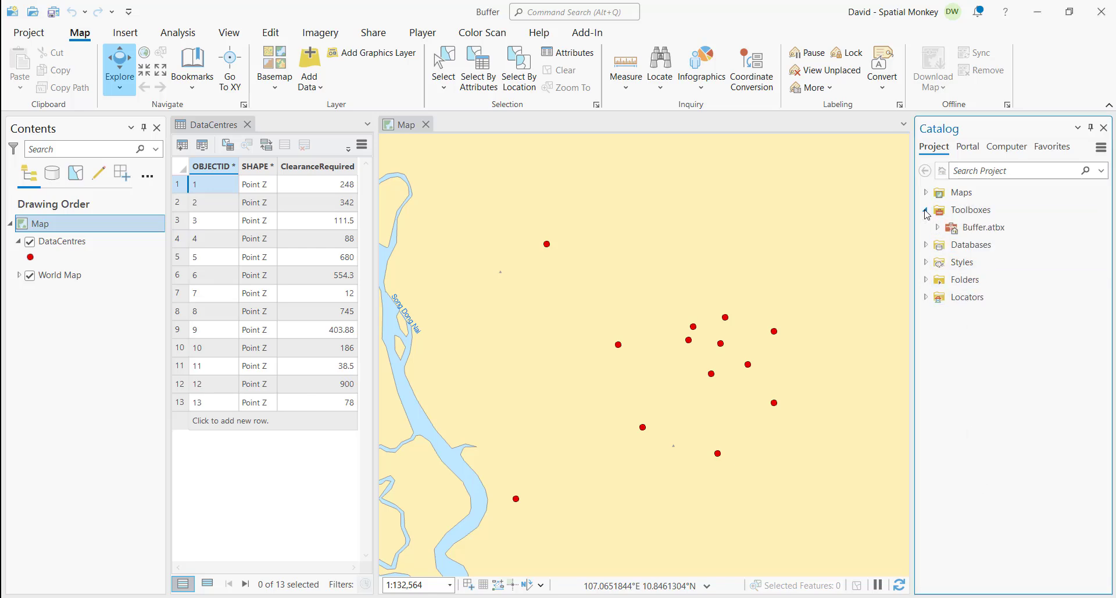
right_click(970, 209)
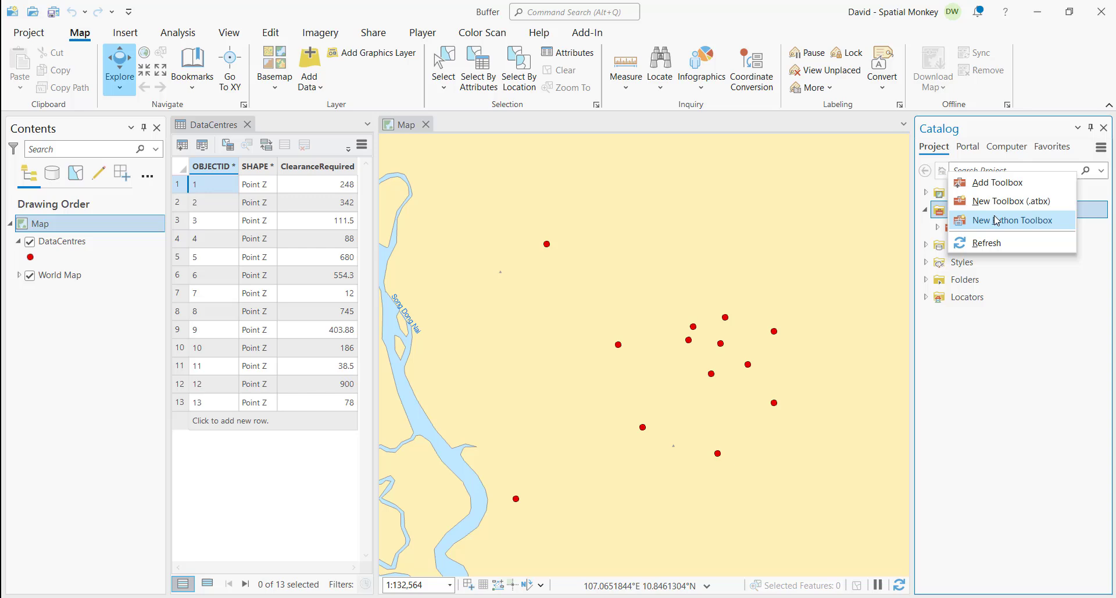
click(1013, 220)
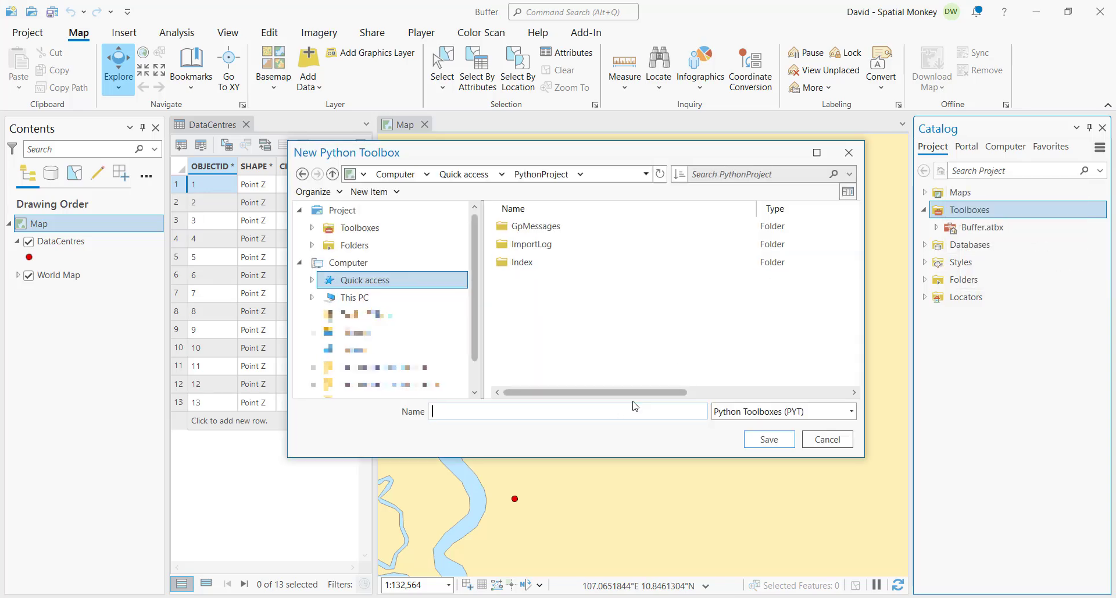
text(BufferValue)
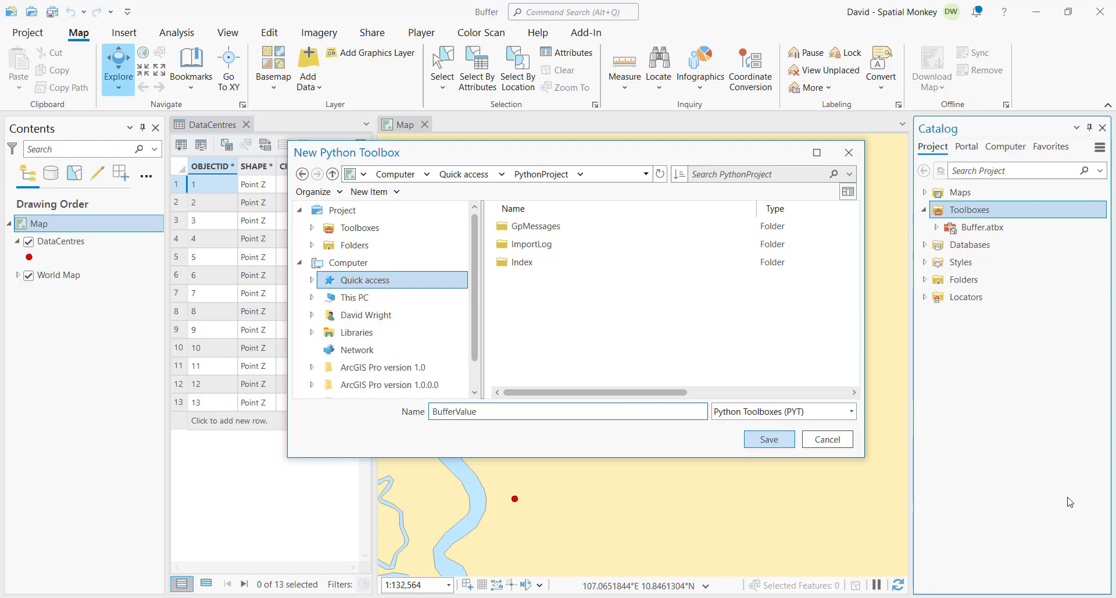
click(768, 439)
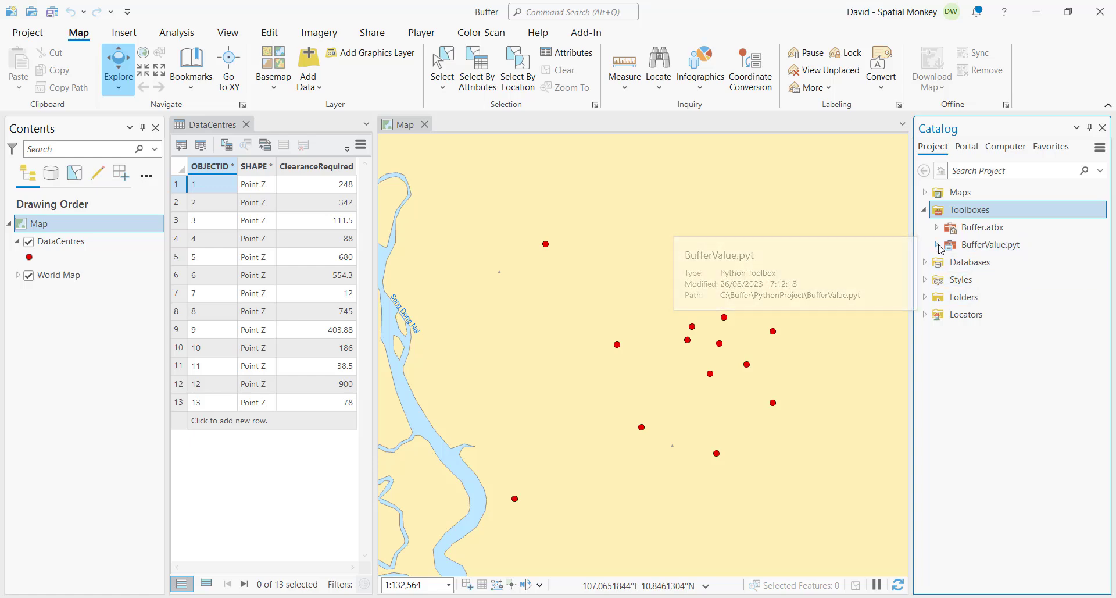
Expand BufferValue.pyt and select its single default tool named Tool.
click(935, 244)
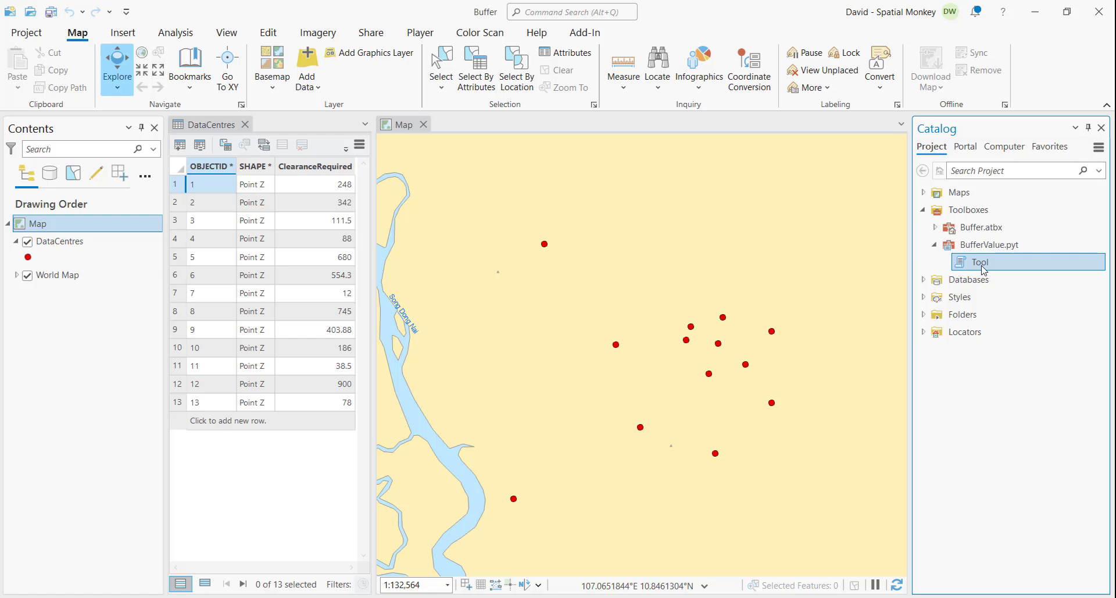
click(61, 242)
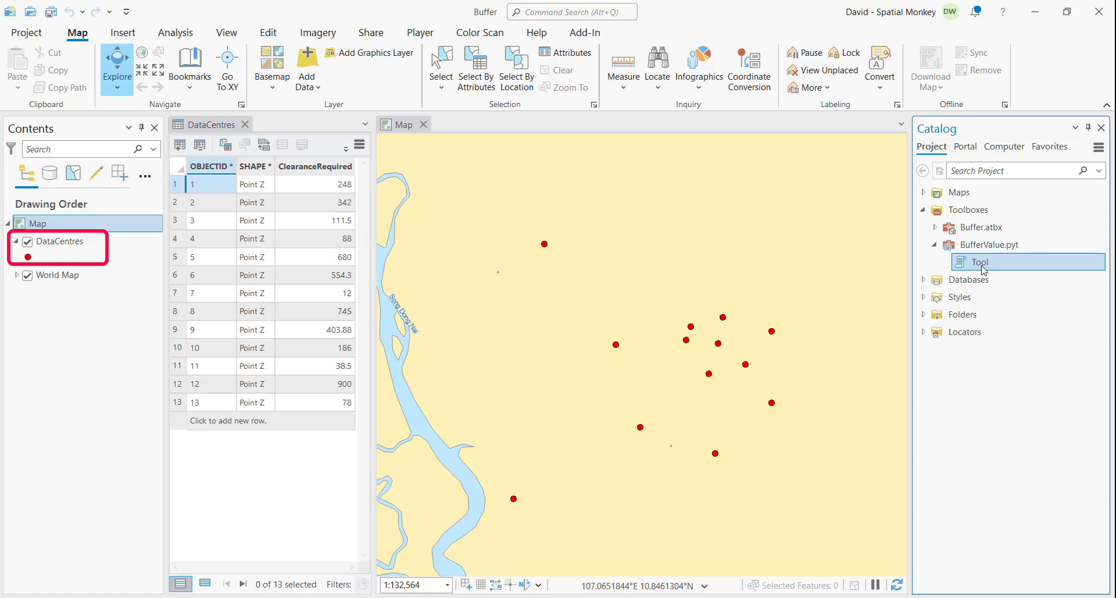
click(315, 166)
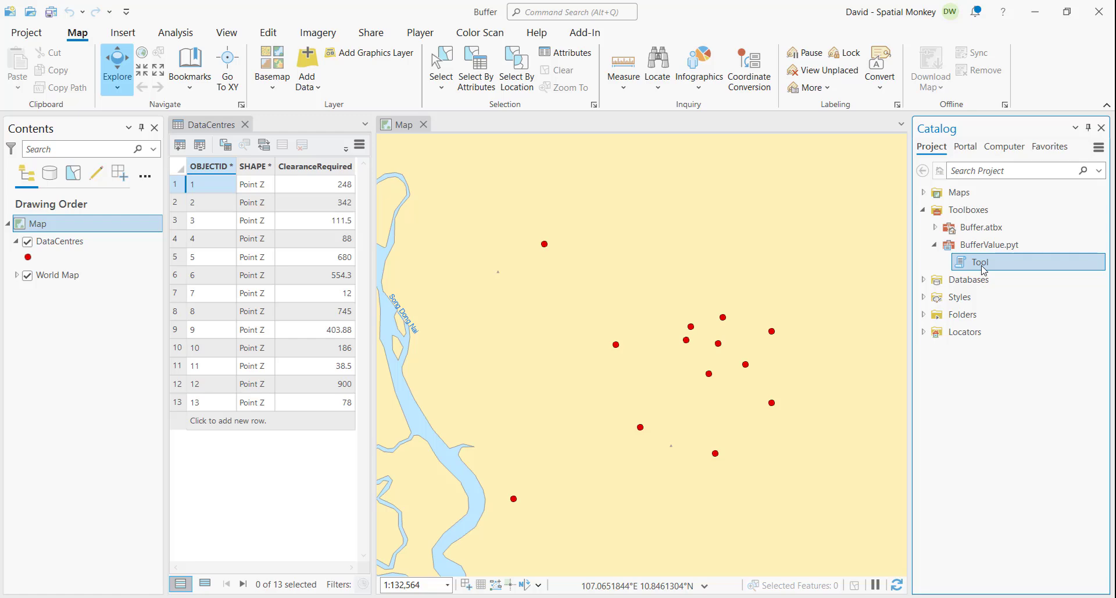
Edit the default Tool's script in VS Code and retype self.label as 'Buffer Field above Threshold'.
right_click(981, 261)
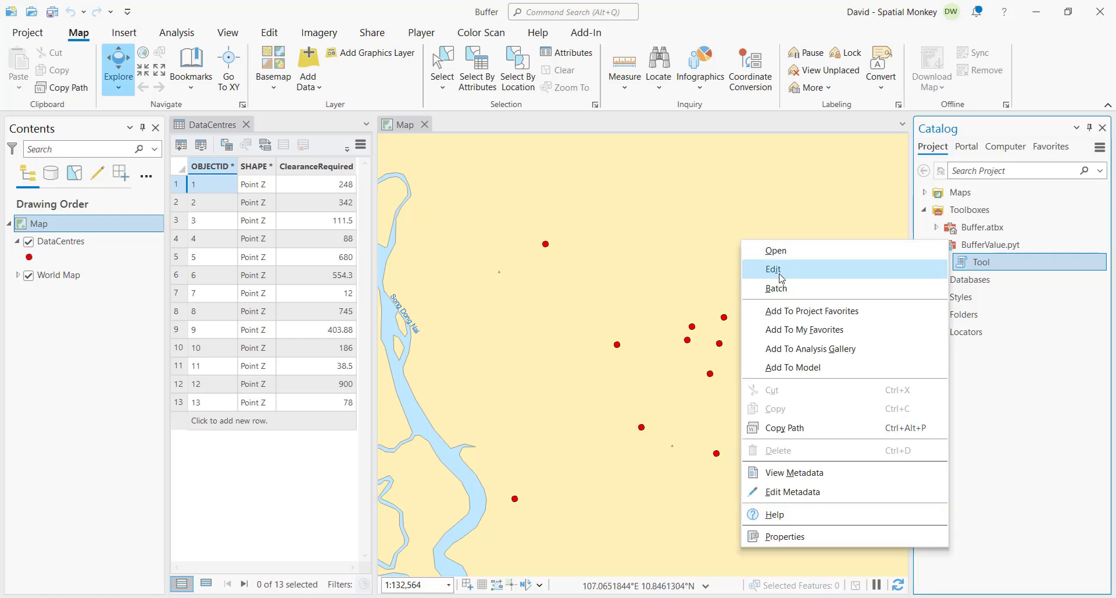
click(614, 366)
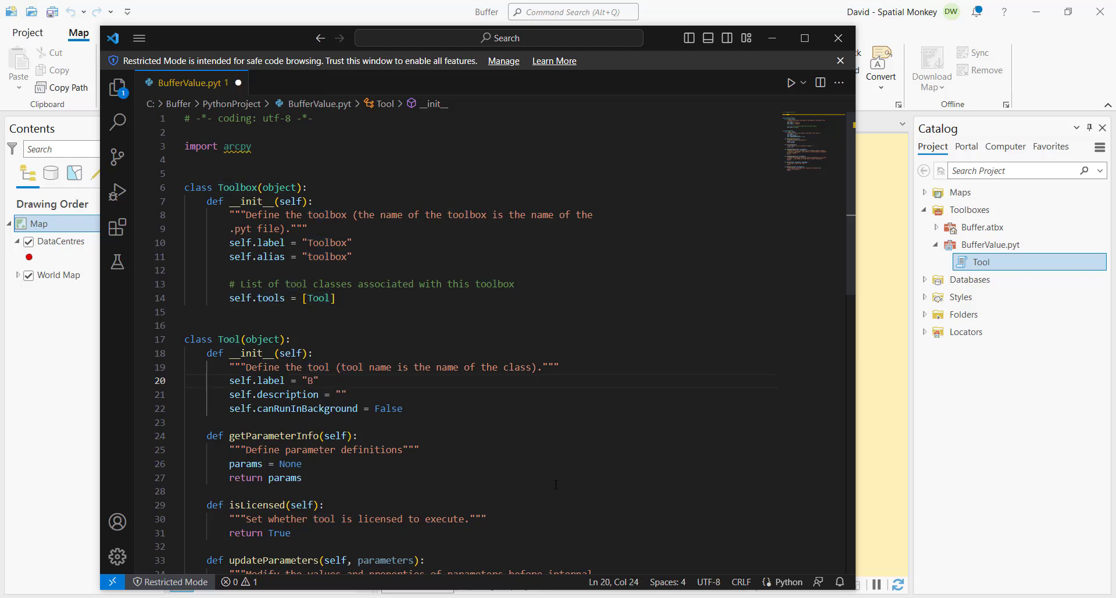
text(uffer Field)
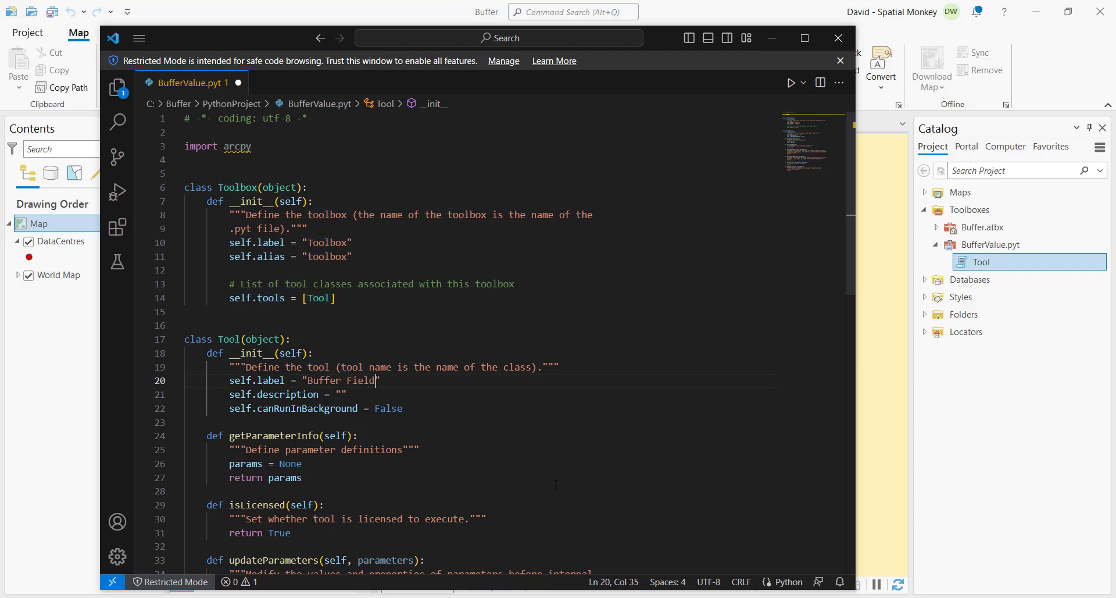
text(above Thr)
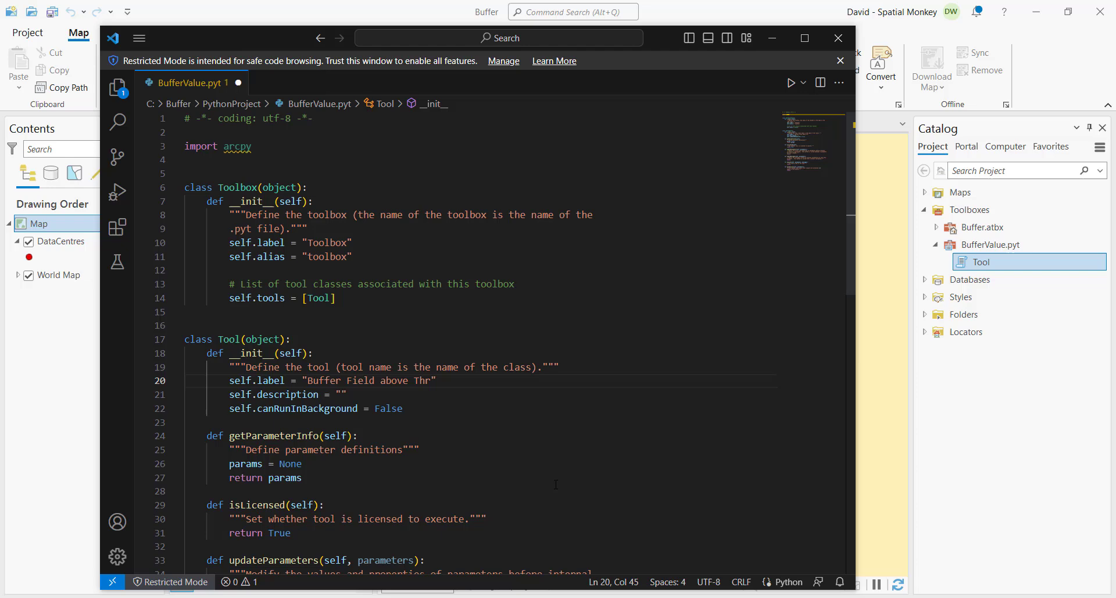
click(140, 38)
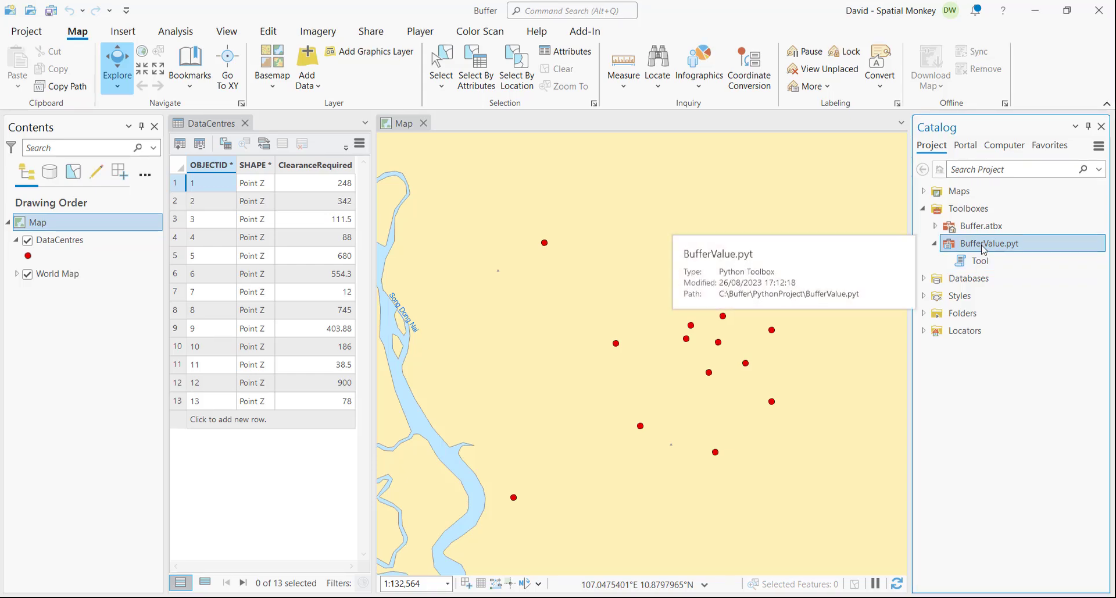
mouse_move(795, 181)
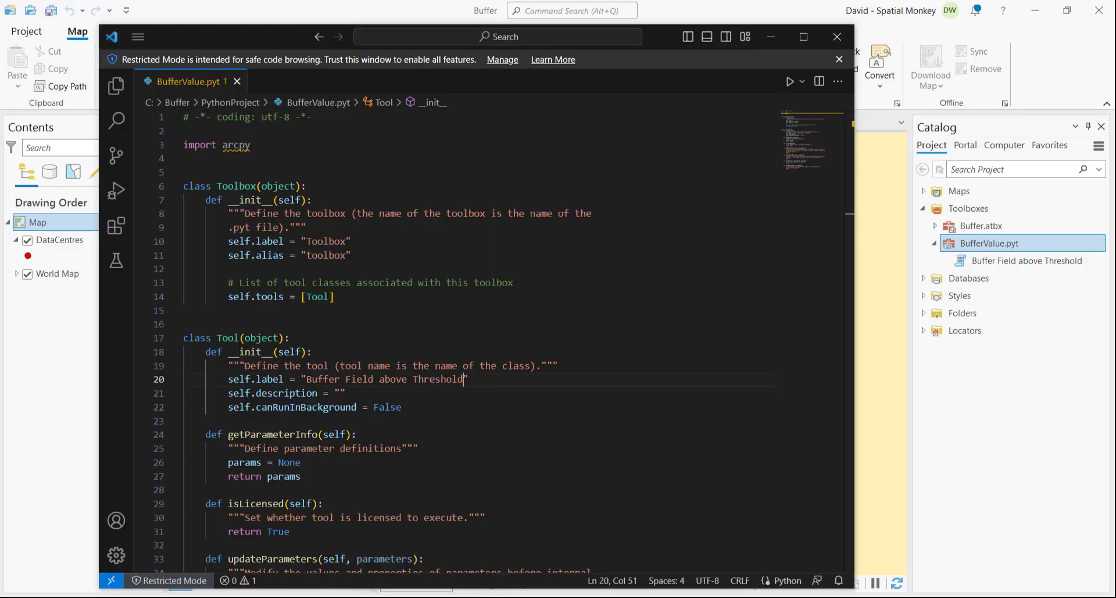
Scroll down the BufferValue.pyt script to review its remaining methods down to execute.
scroll(down, 3)
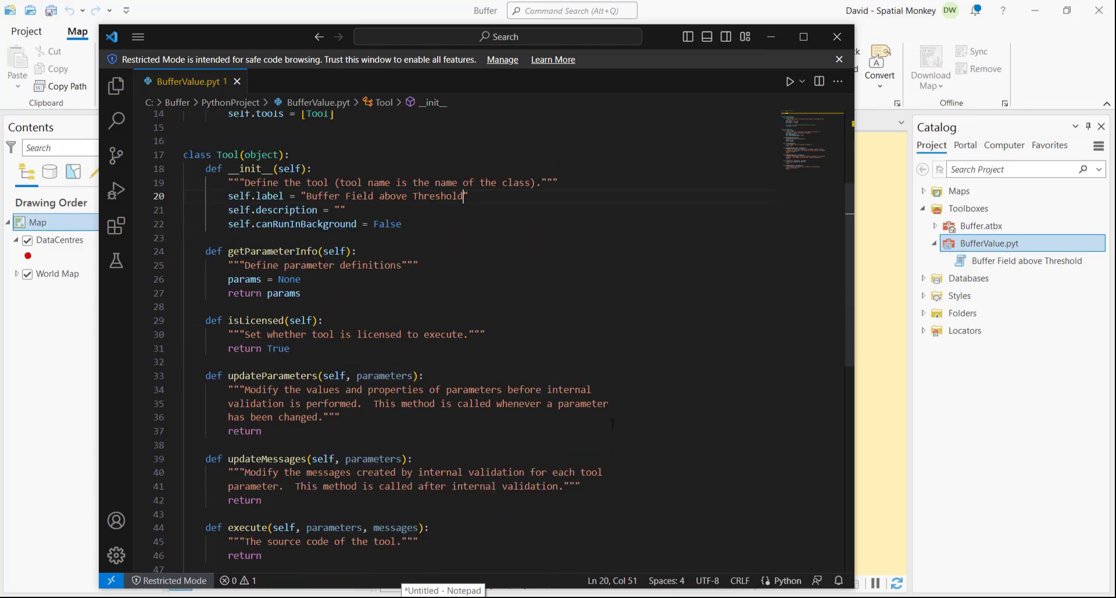
scroll(down, 3)
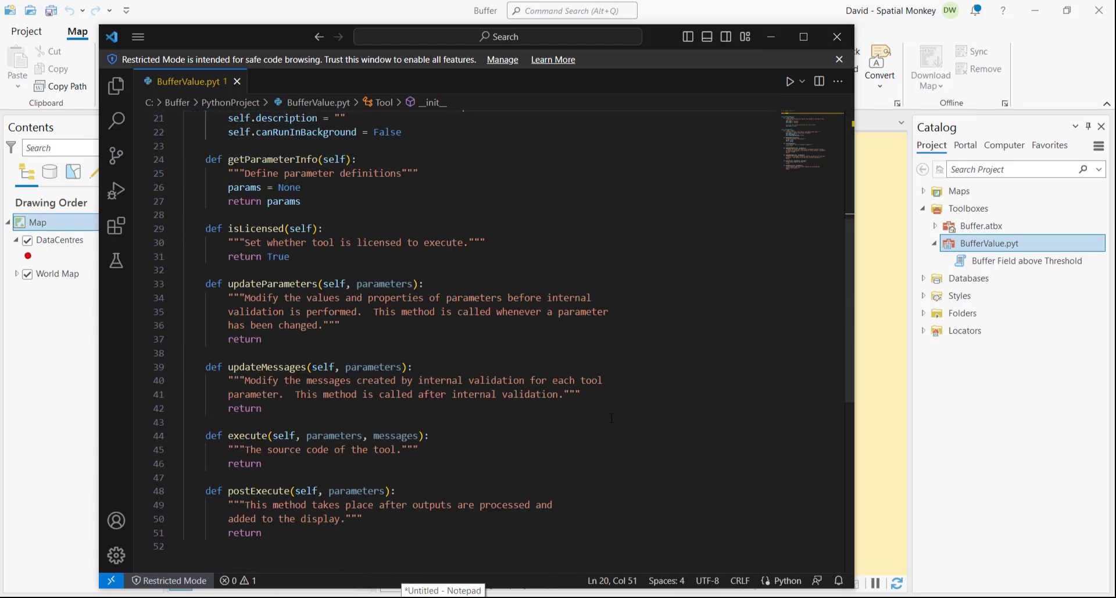
mouse_move(464, 273)
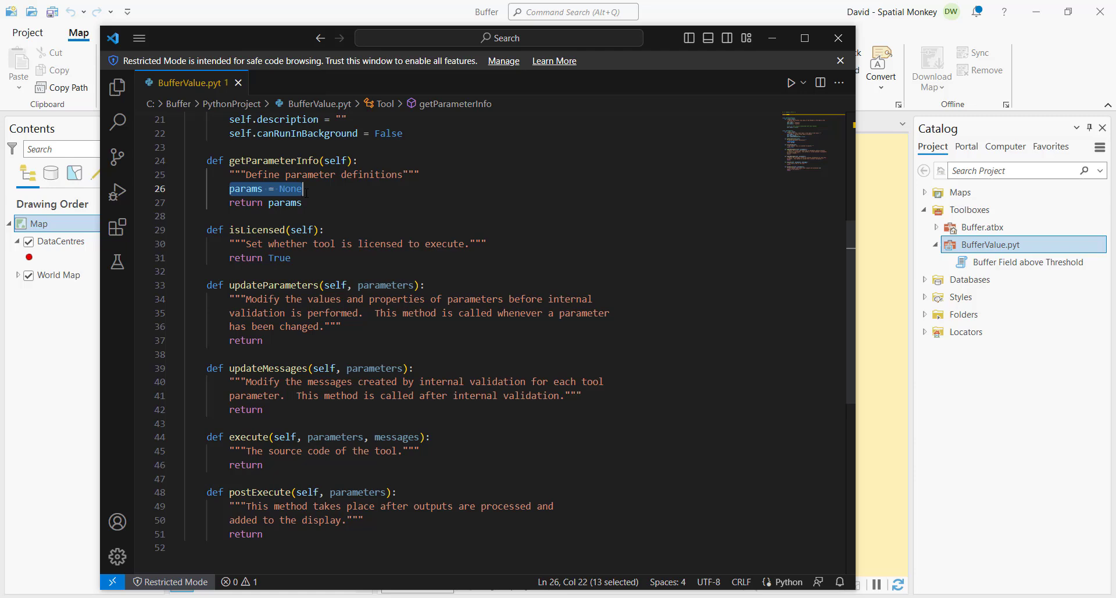
Replace the empty parameter definition with the four tool parameters and save BufferValue.pyt.
key(Delete)
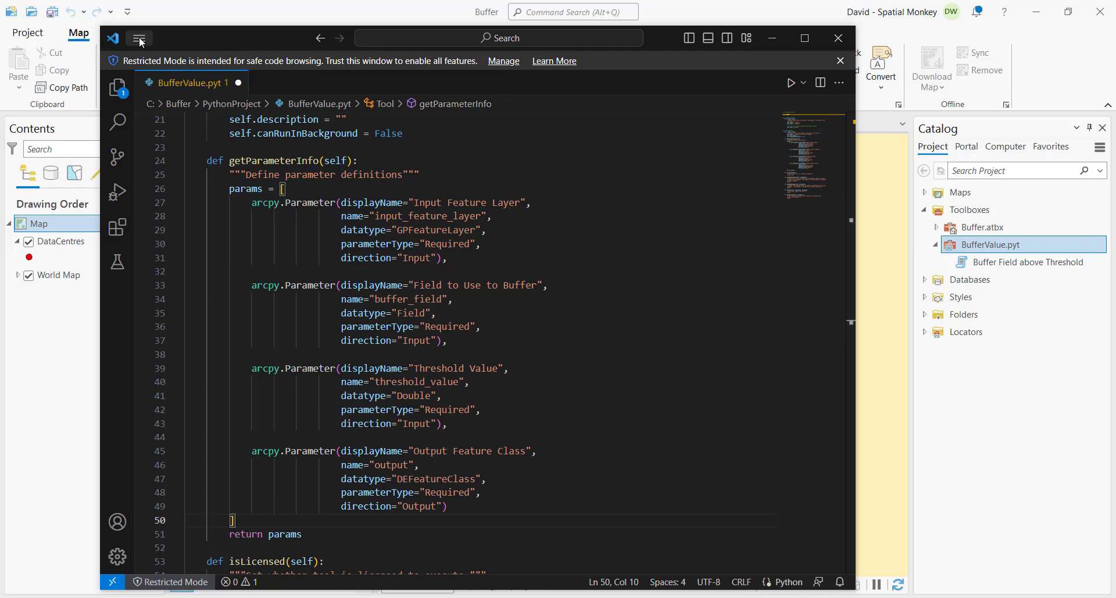
click(140, 38)
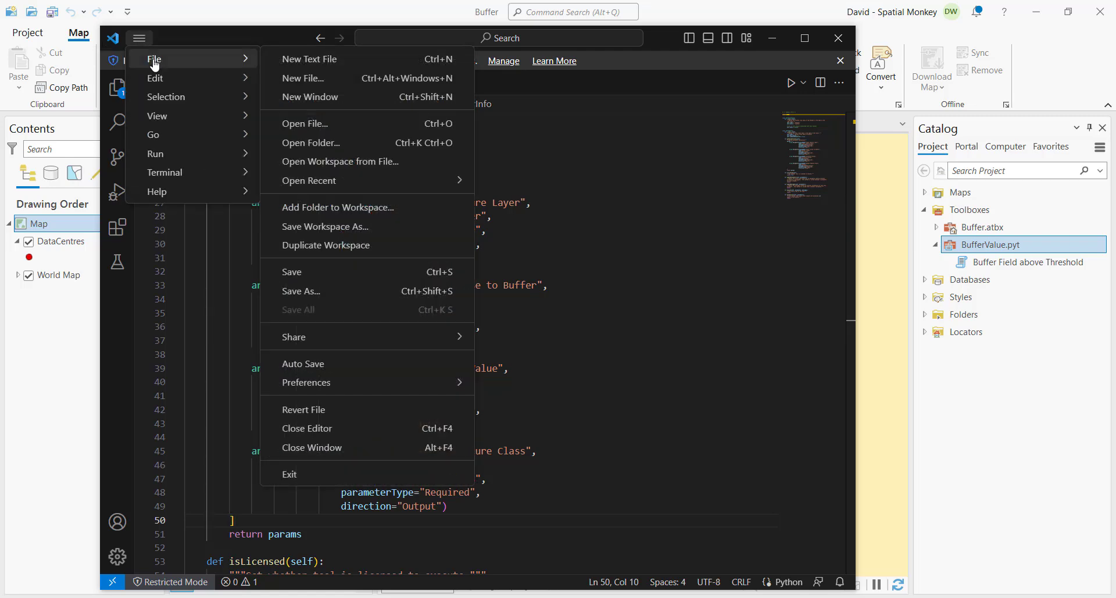
mouse_move(292, 271)
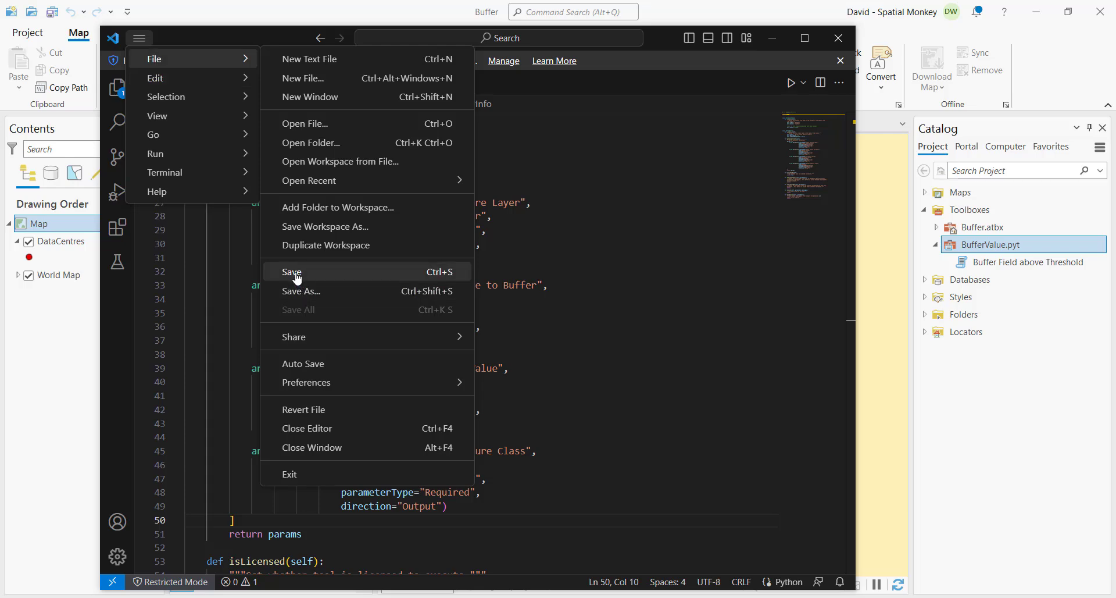
click(292, 271)
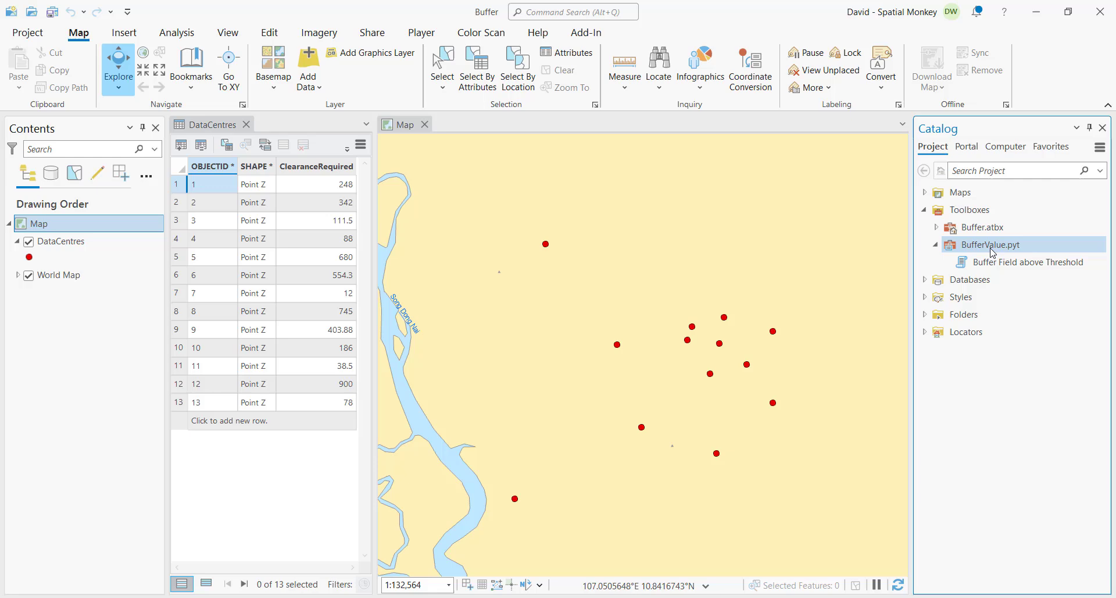
Open the Buffer Field above Threshold tool from BufferValue.pyt to show its four empty parameters.
right_click(989, 244)
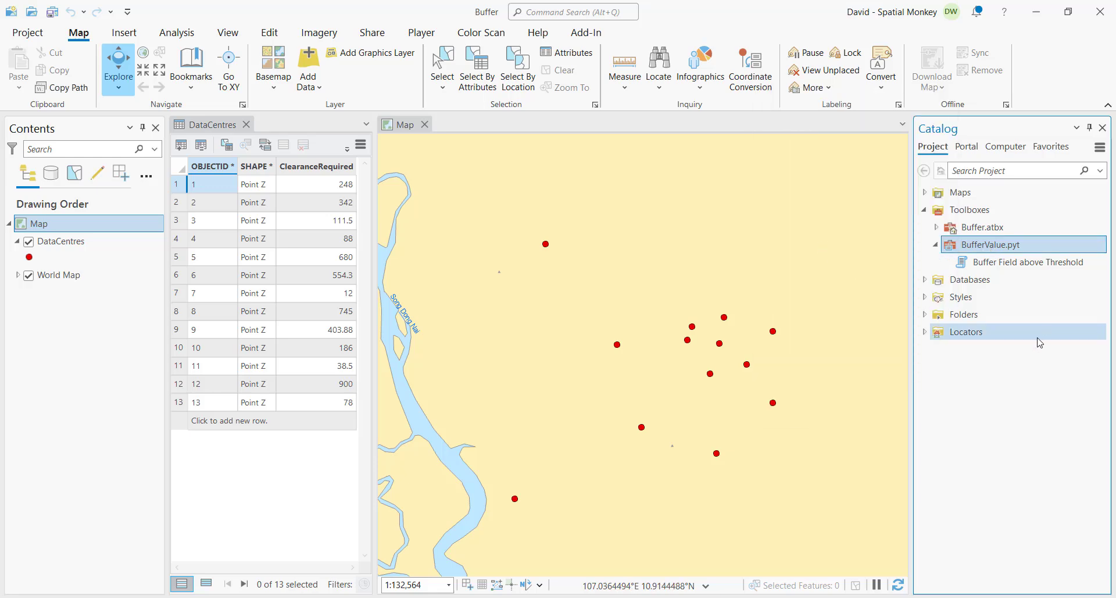
mouse_move(1024, 261)
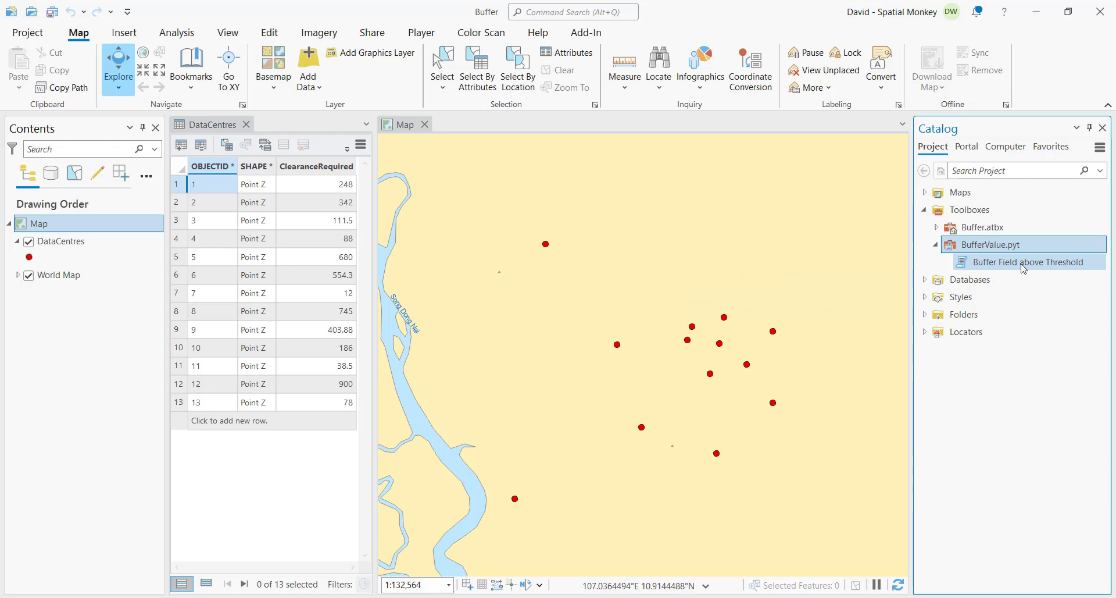
double_click(1028, 262)
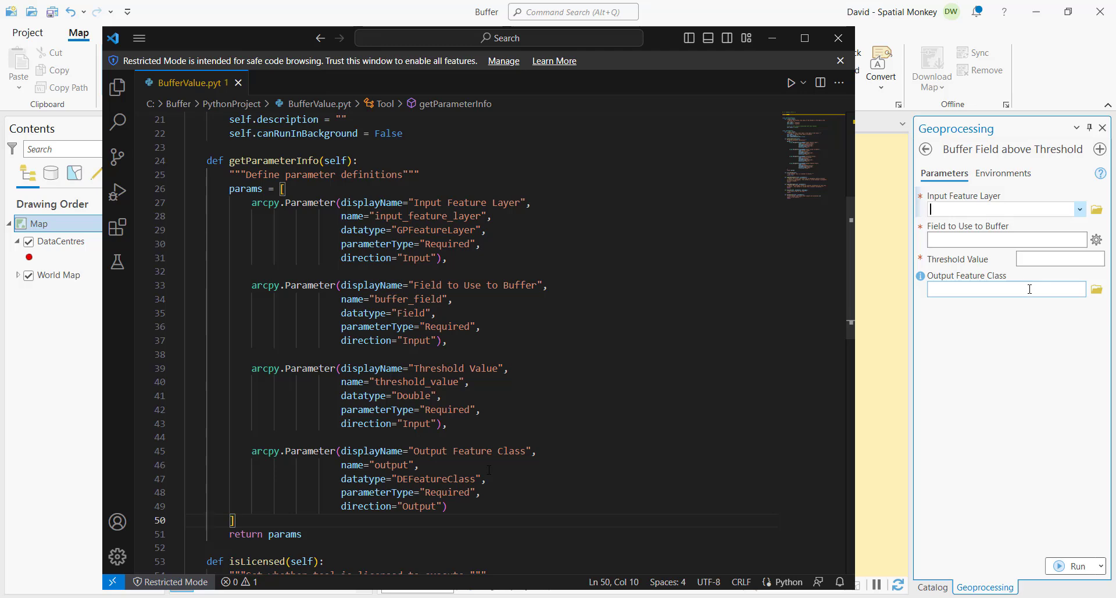
Fill the tool with DataCentres as input, ClearanceRequired as buffer field and 100 as threshold.
click(1079, 209)
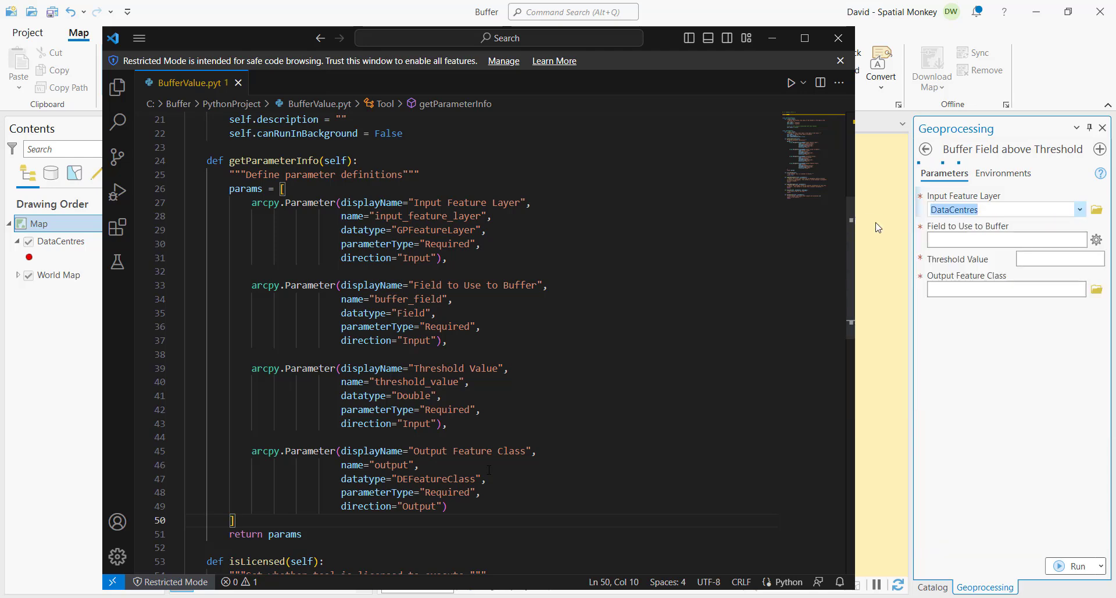
click(1004, 239)
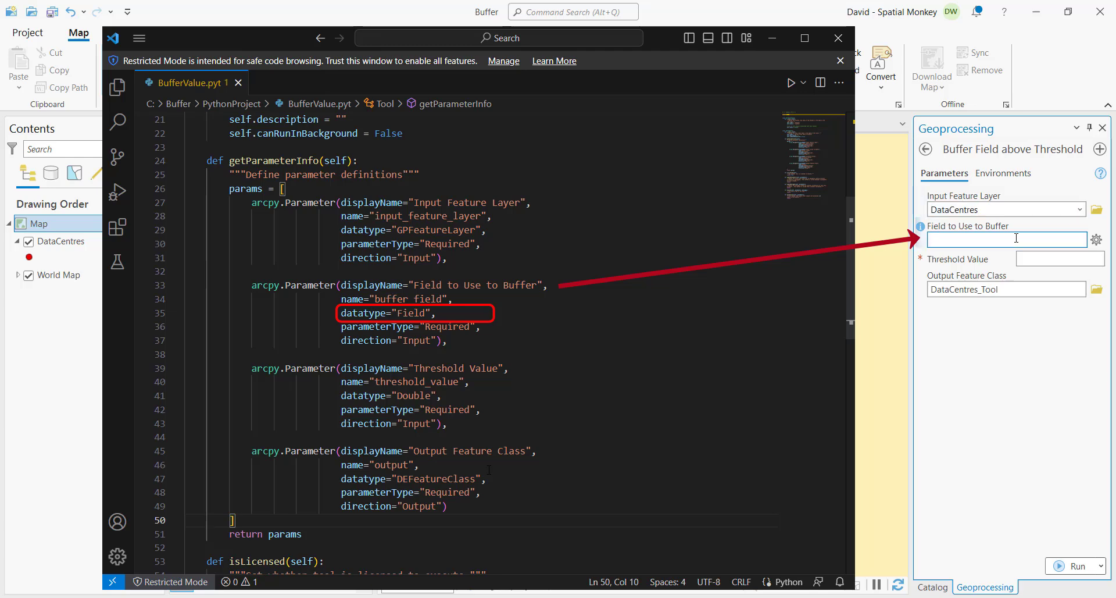
text(d)
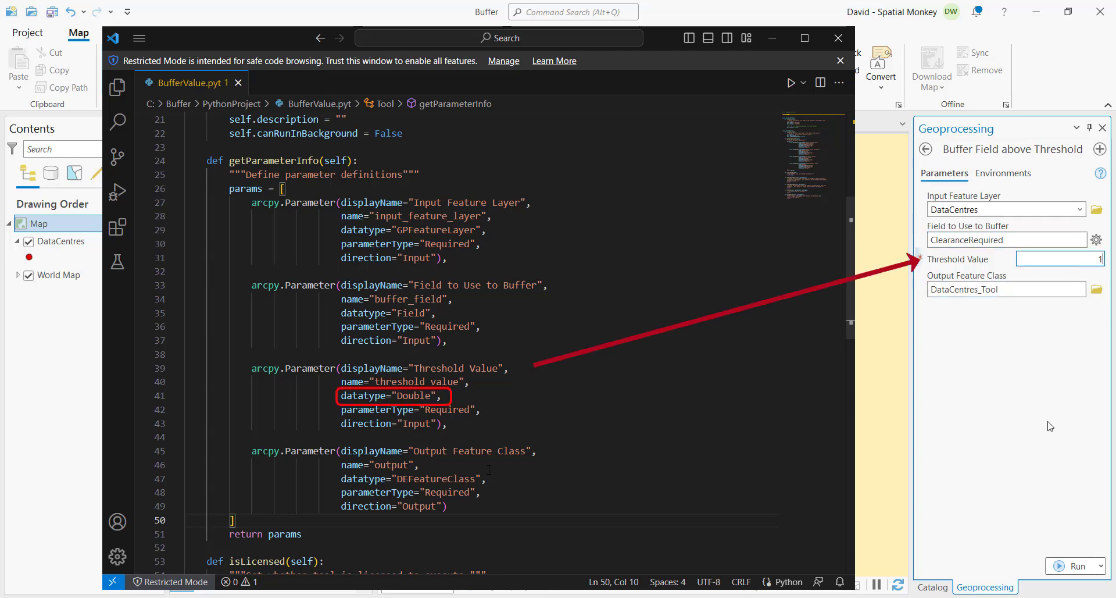
text(100)
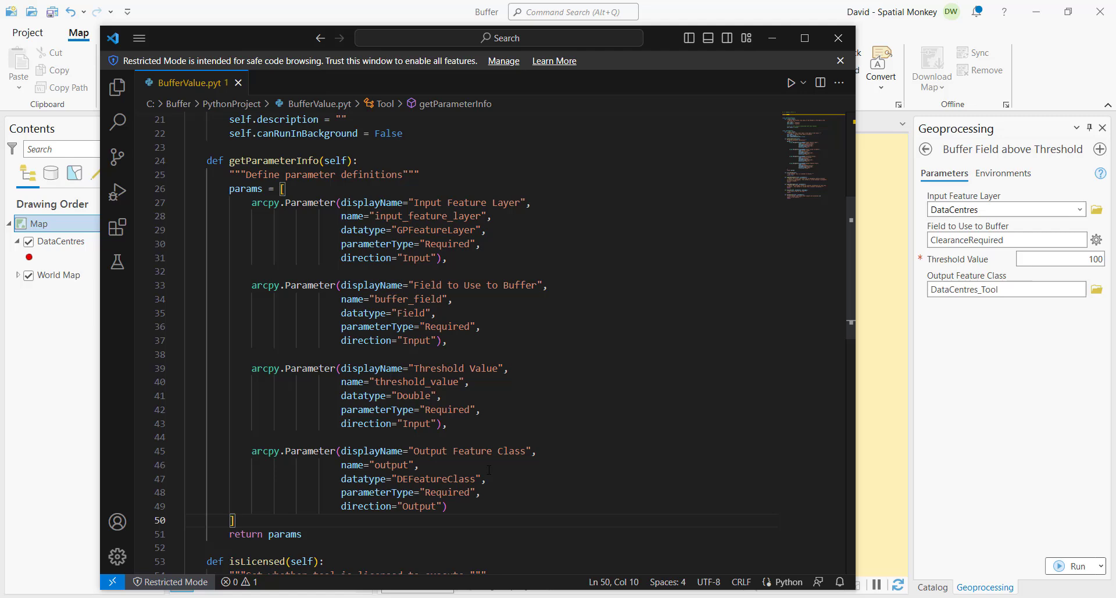
scroll(down, 3)
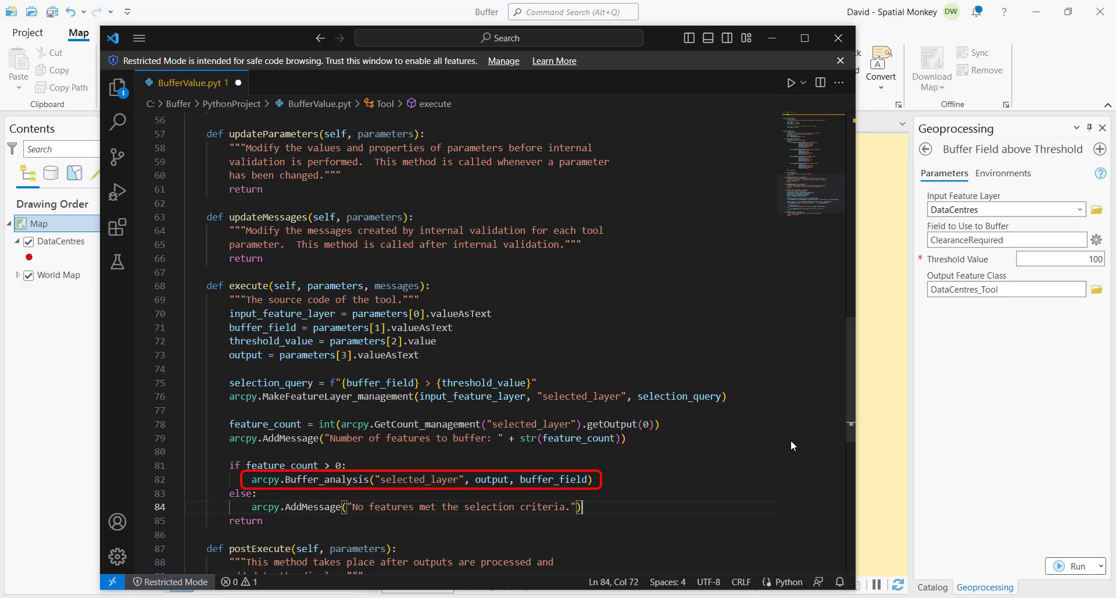
Back in ArcGIS Pro, run the filled-in Buffer Field above Threshold tool on DataCentres.
click(139, 38)
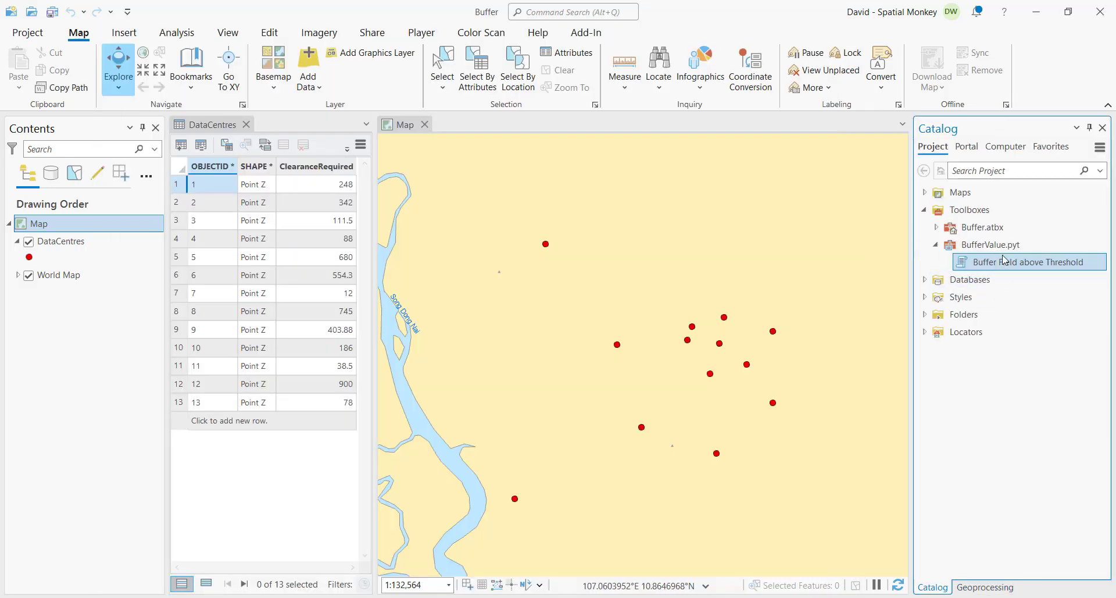
click(989, 245)
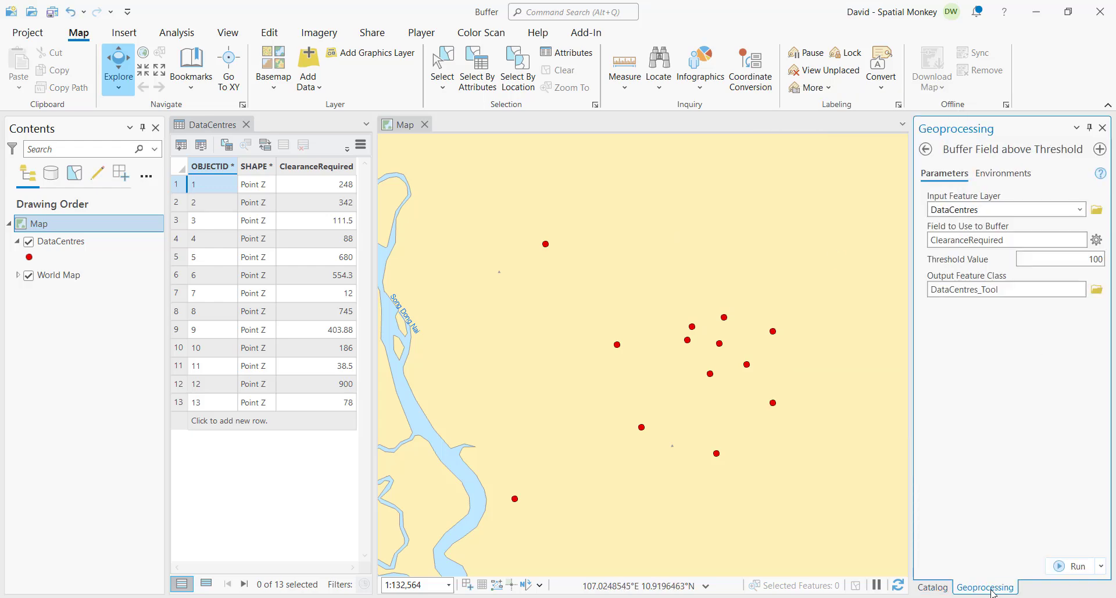
mouse_move(1078, 566)
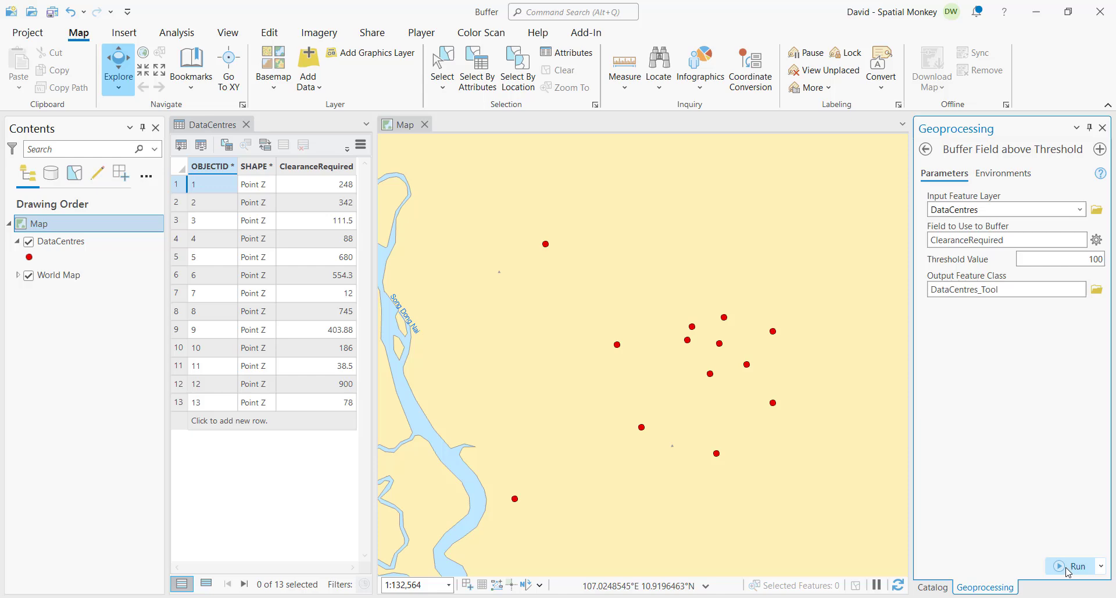
click(1078, 570)
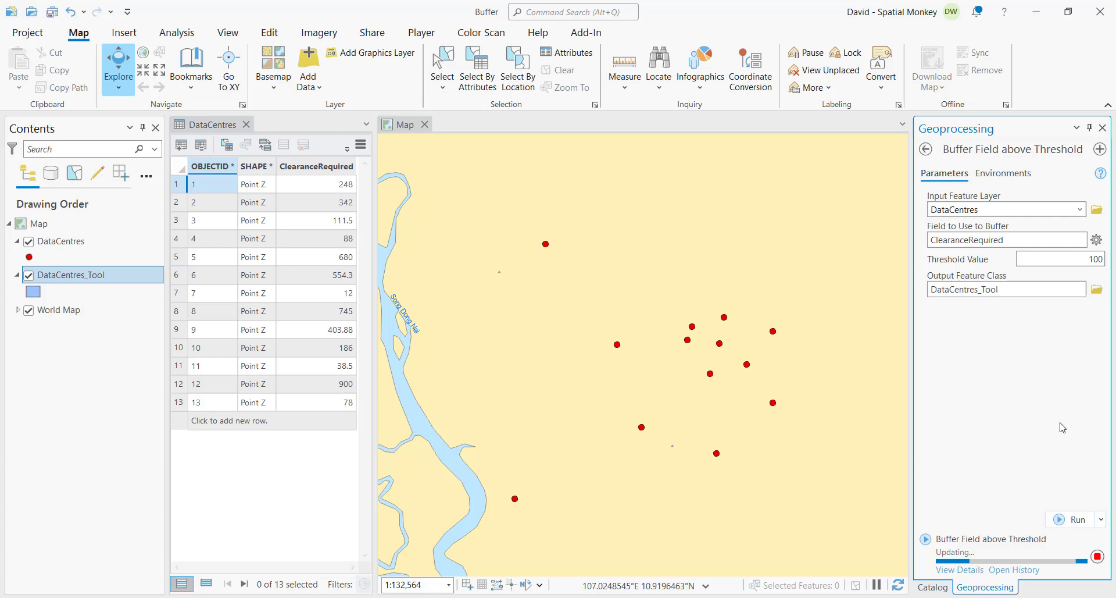
View the run details confirming 9 data centres were buffered, then close them to see the map.
click(1077, 519)
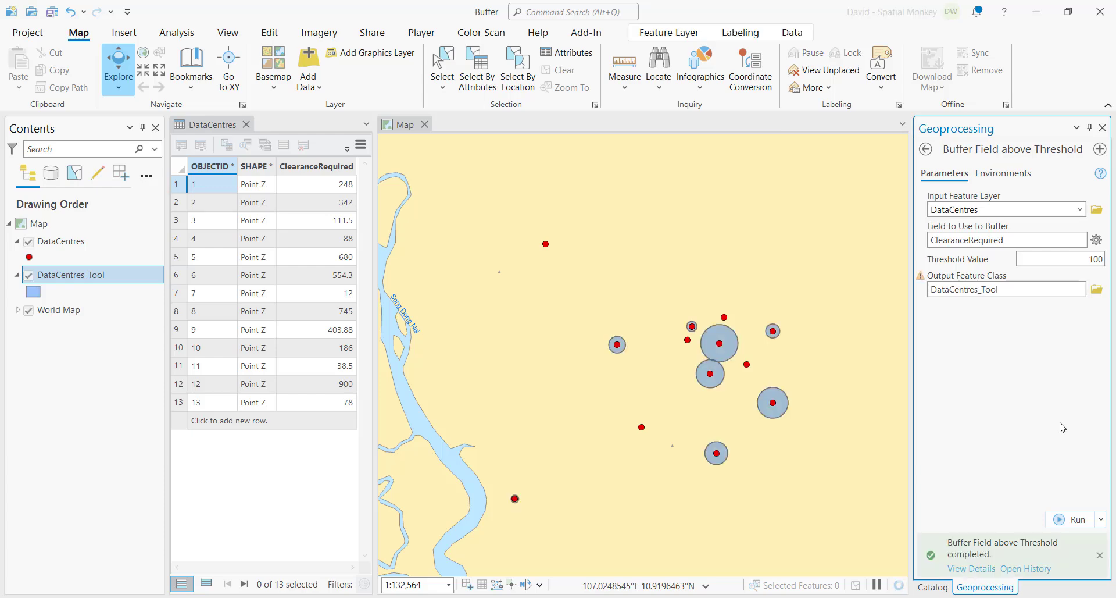
mouse_move(994, 433)
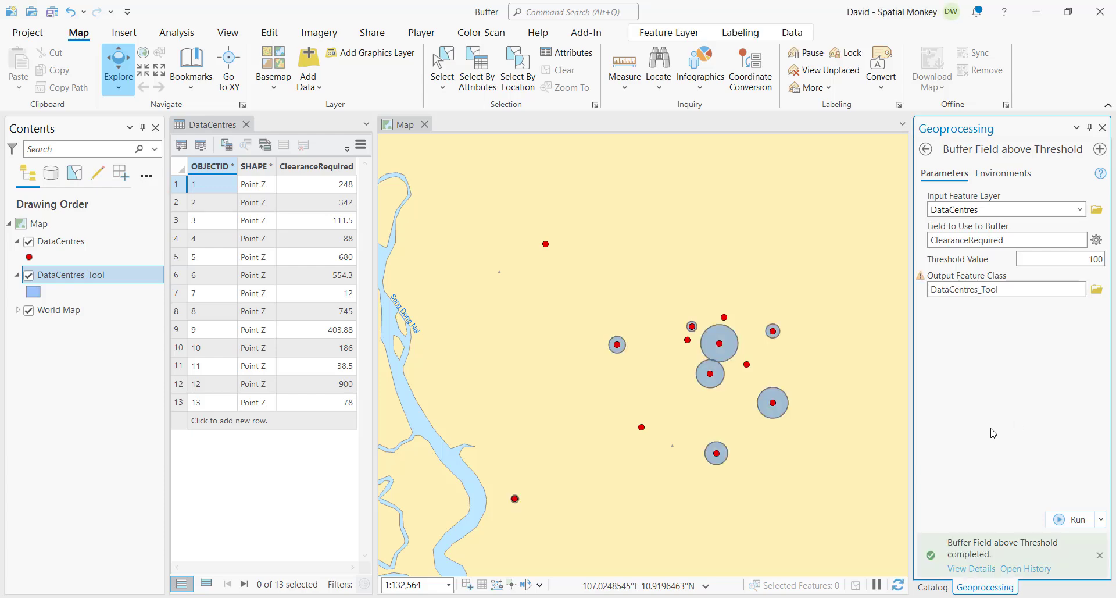
mouse_move(971, 569)
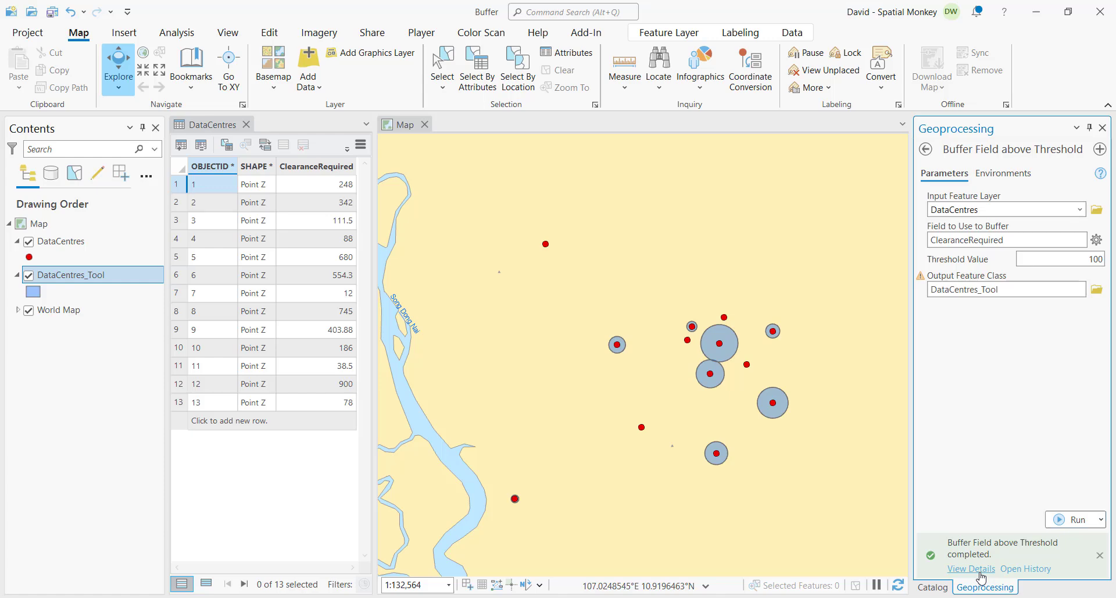
click(970, 568)
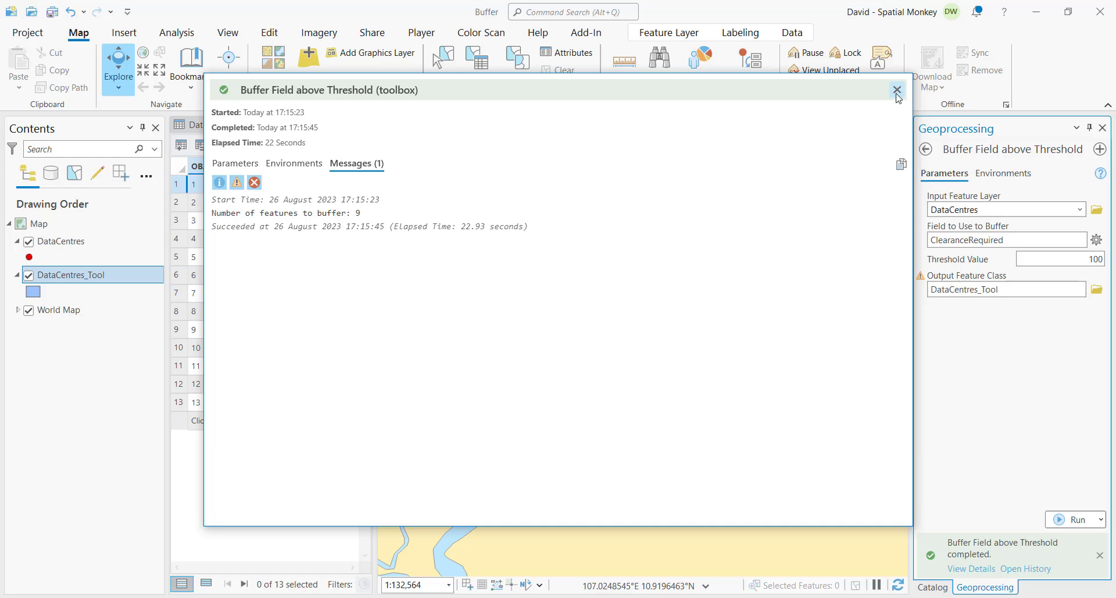
click(897, 90)
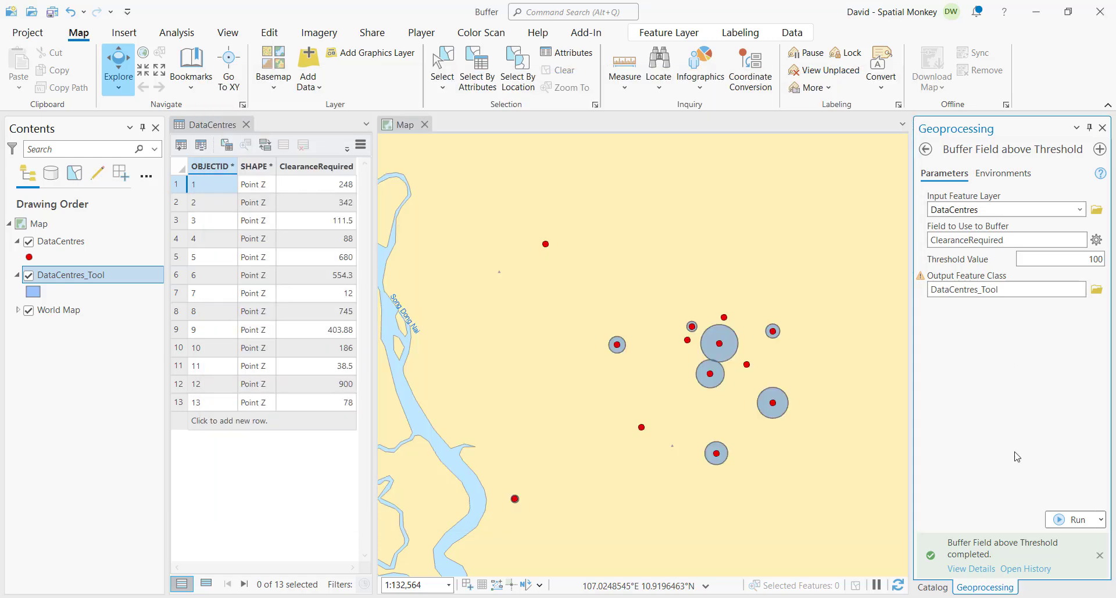